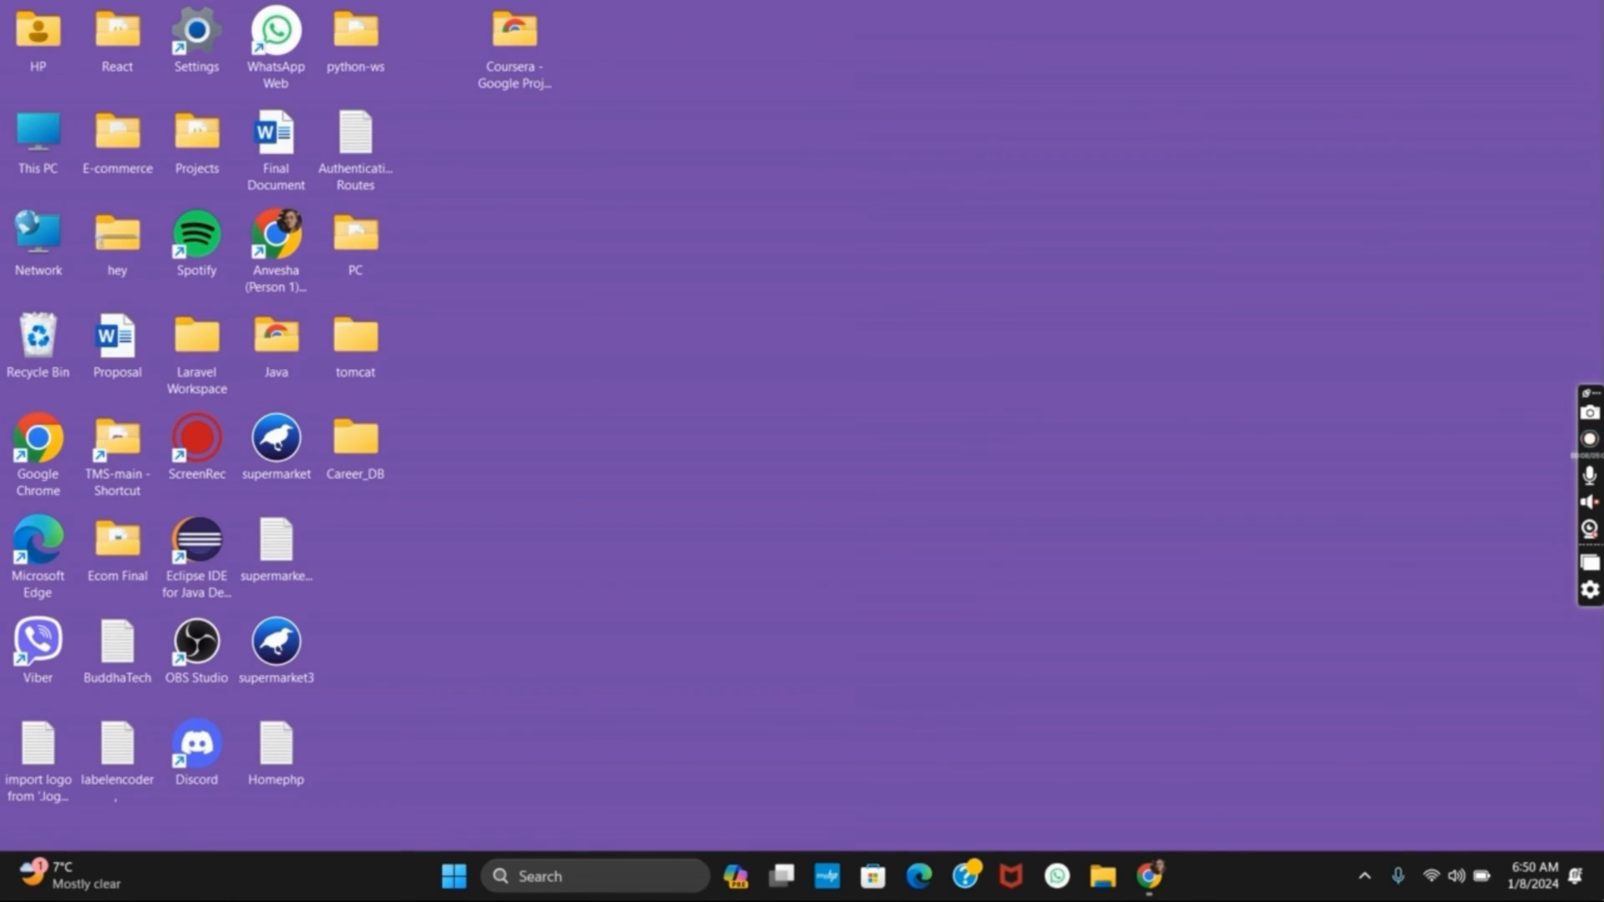
{"action": "mouse_move", "coordinate": [1452, 568]}
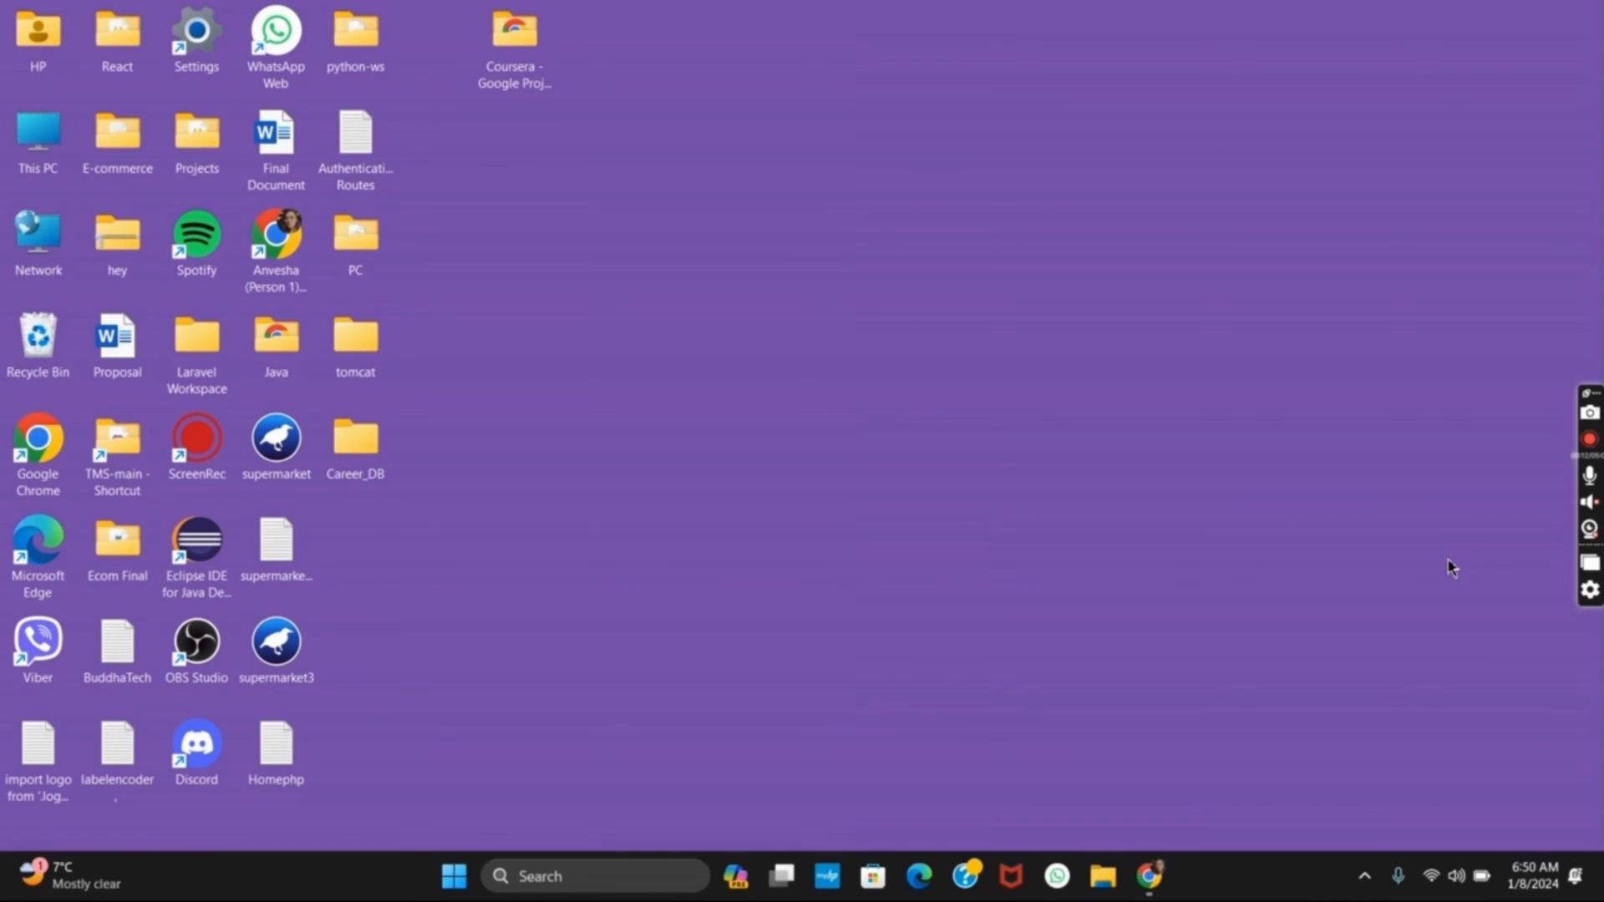
Open the Microsoft Evaluation Center page for Windows 11 Enterprise
{"action": "left_click", "coordinate": [1148, 876]}
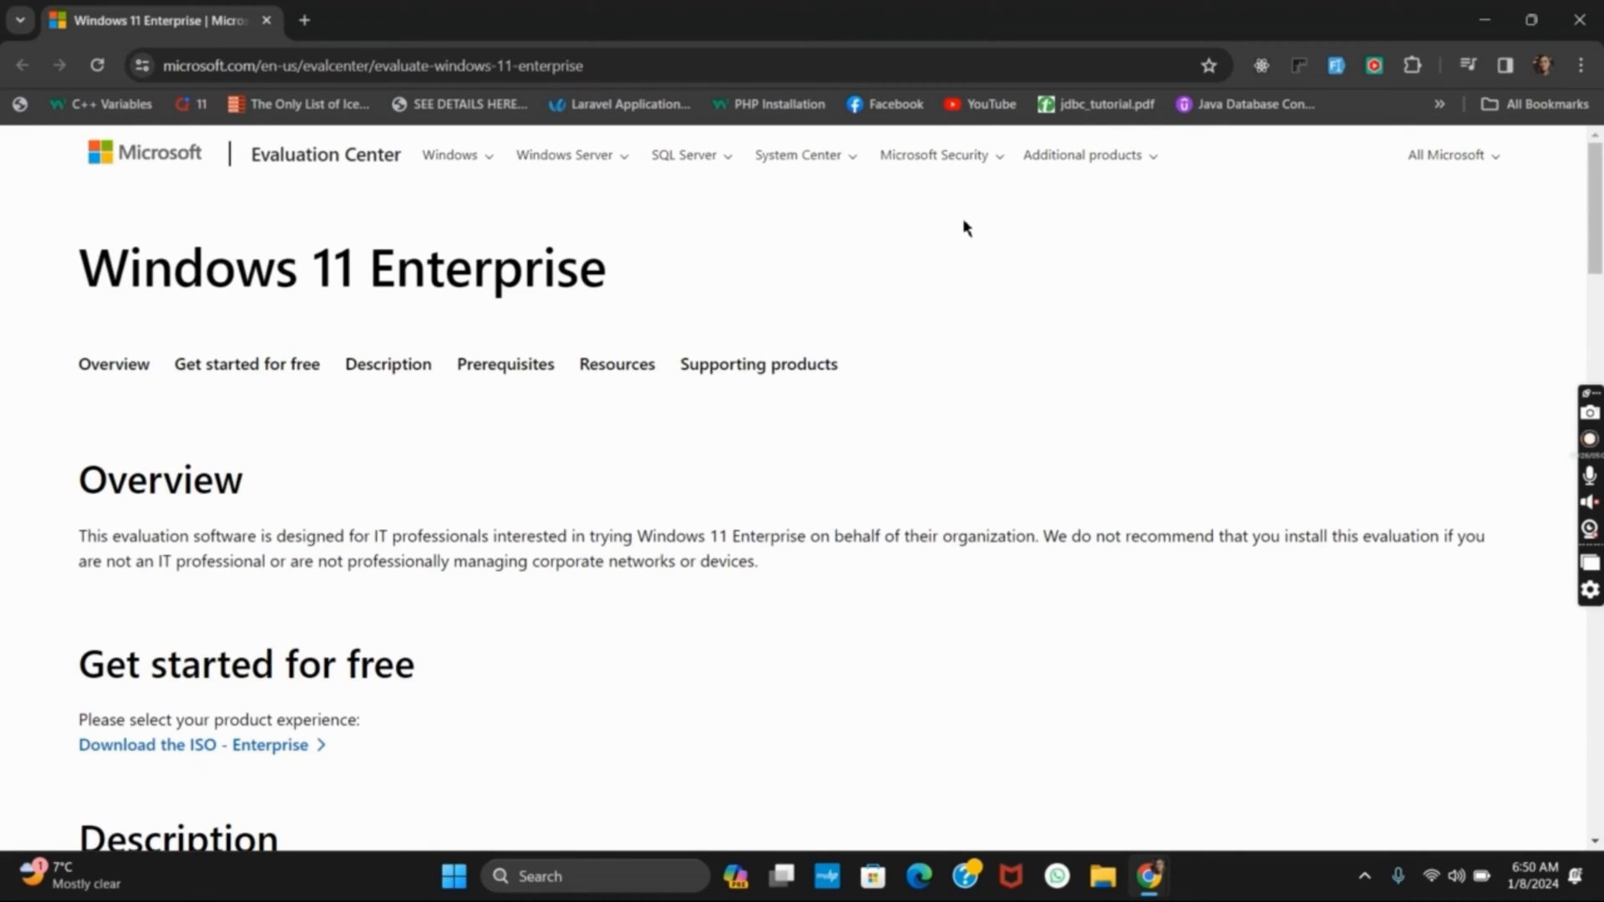
Choose 'Download the ISO - Enterprise' and scroll through the empty trial registration form
{"action": "left_click", "coordinate": [189, 743]}
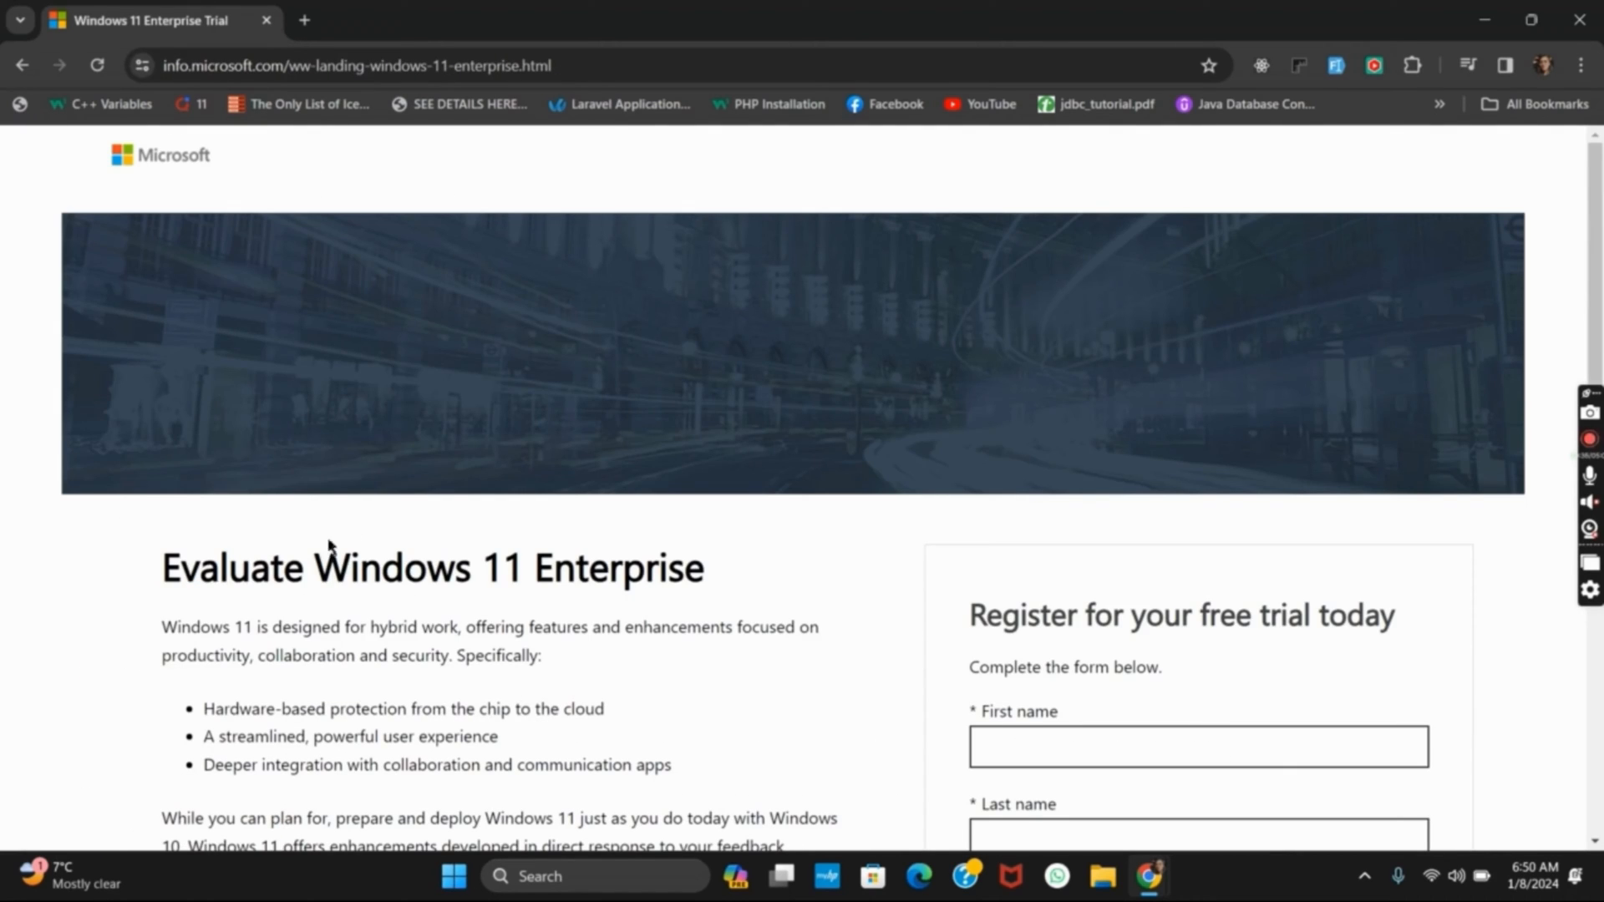
{"action": "scroll", "scroll_direction": "down", "scroll_amount": 3}
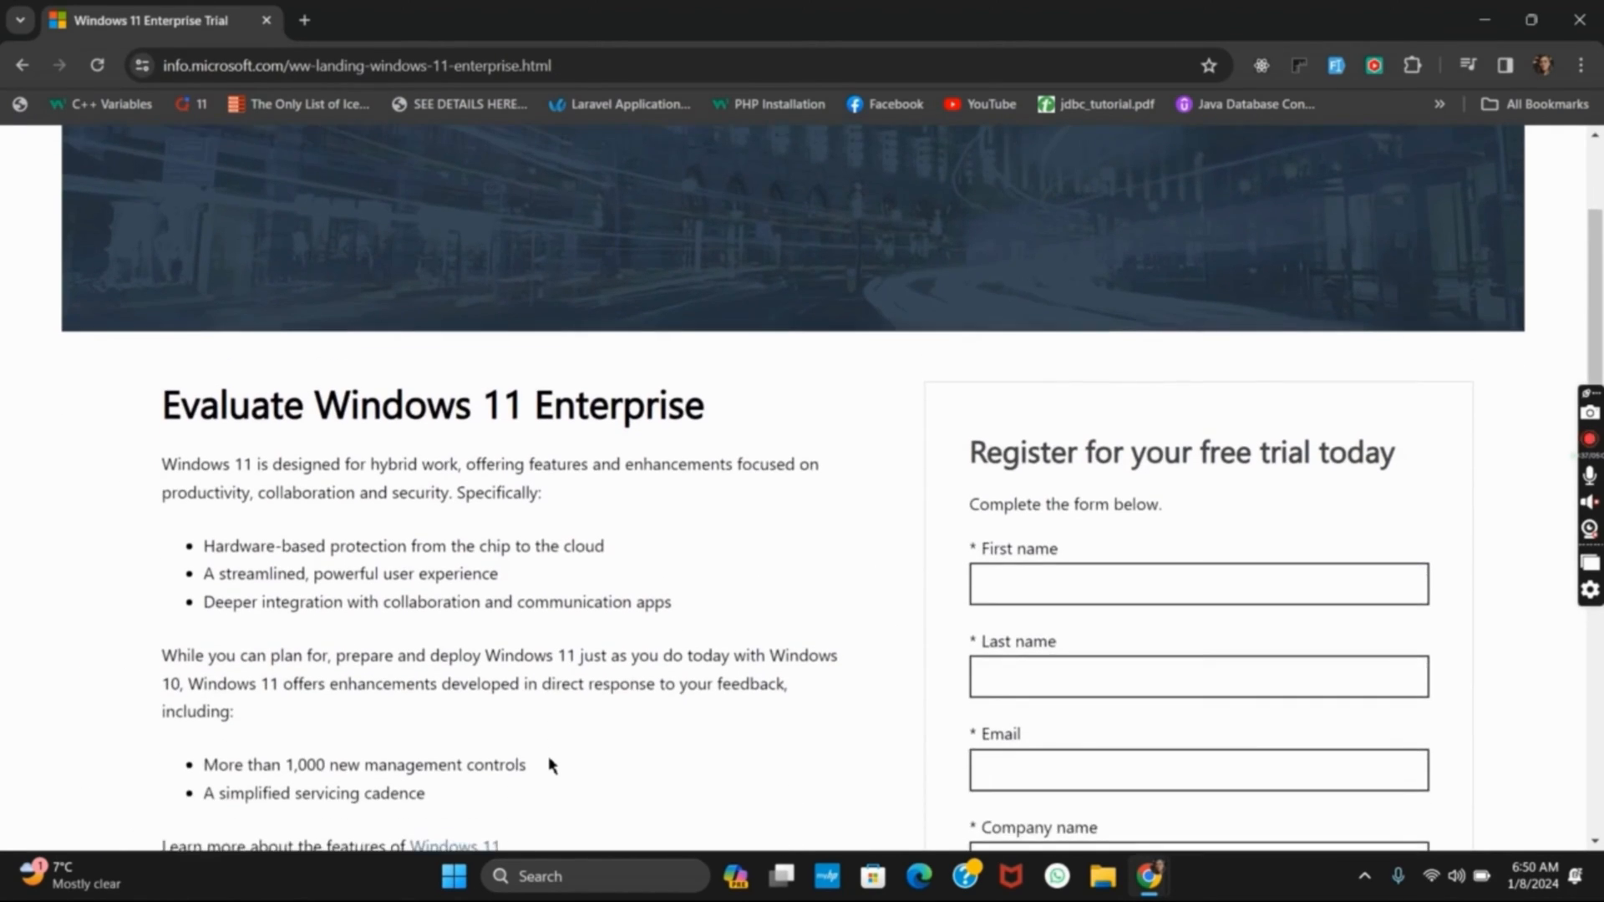
{"action": "scroll", "scroll_direction": "down", "scroll_amount": 3}
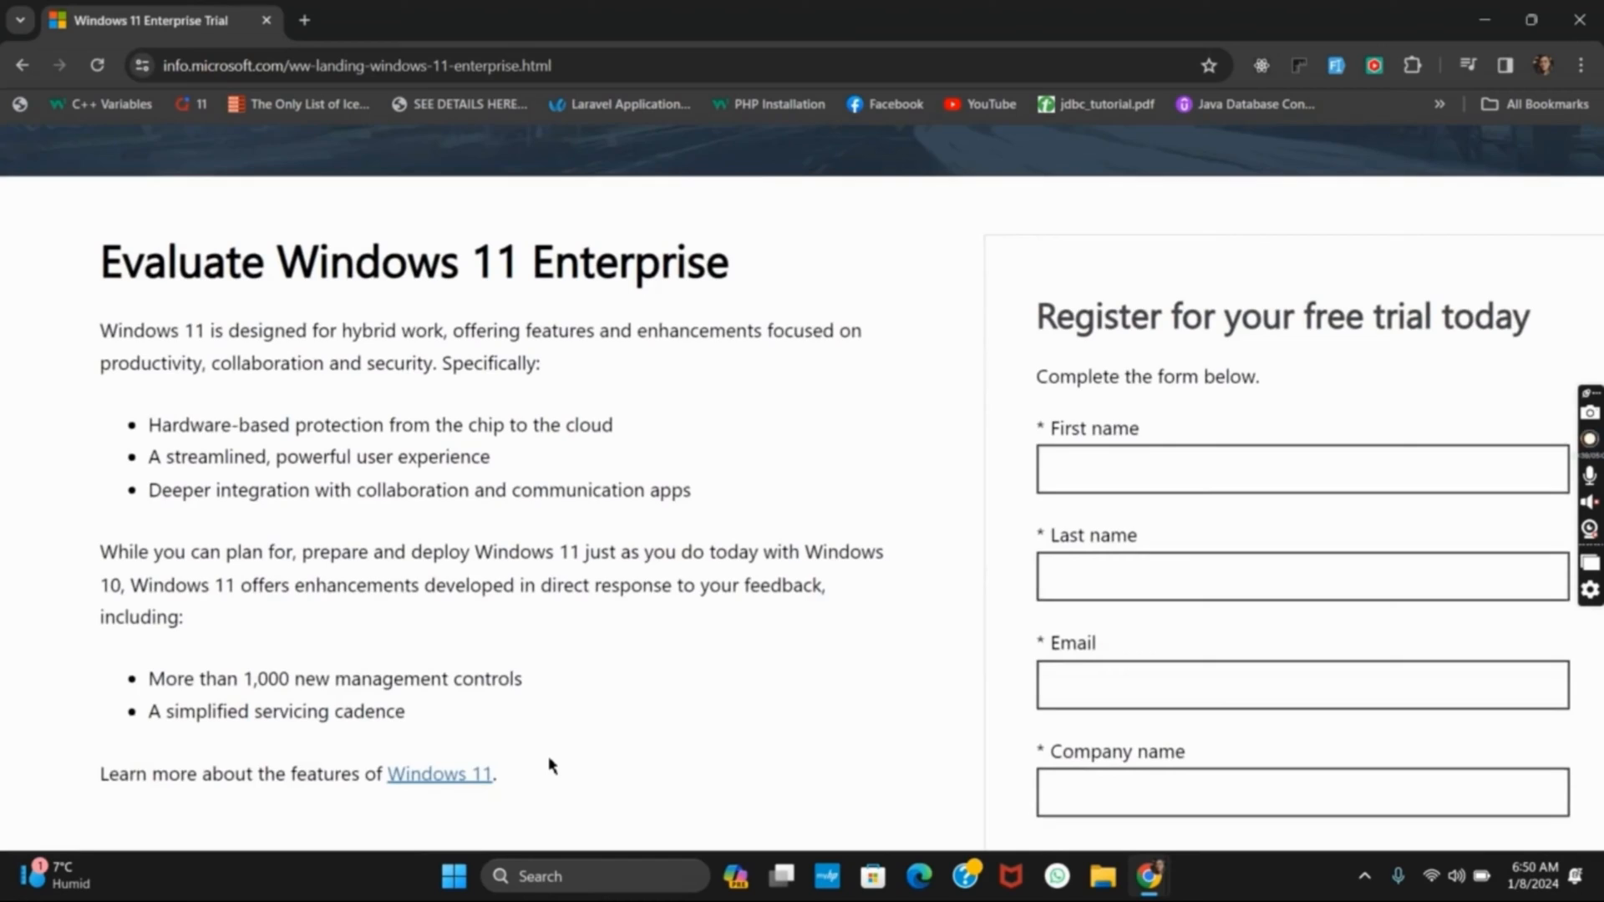
{"action": "scroll", "scroll_direction": "down", "scroll_amount": 3}
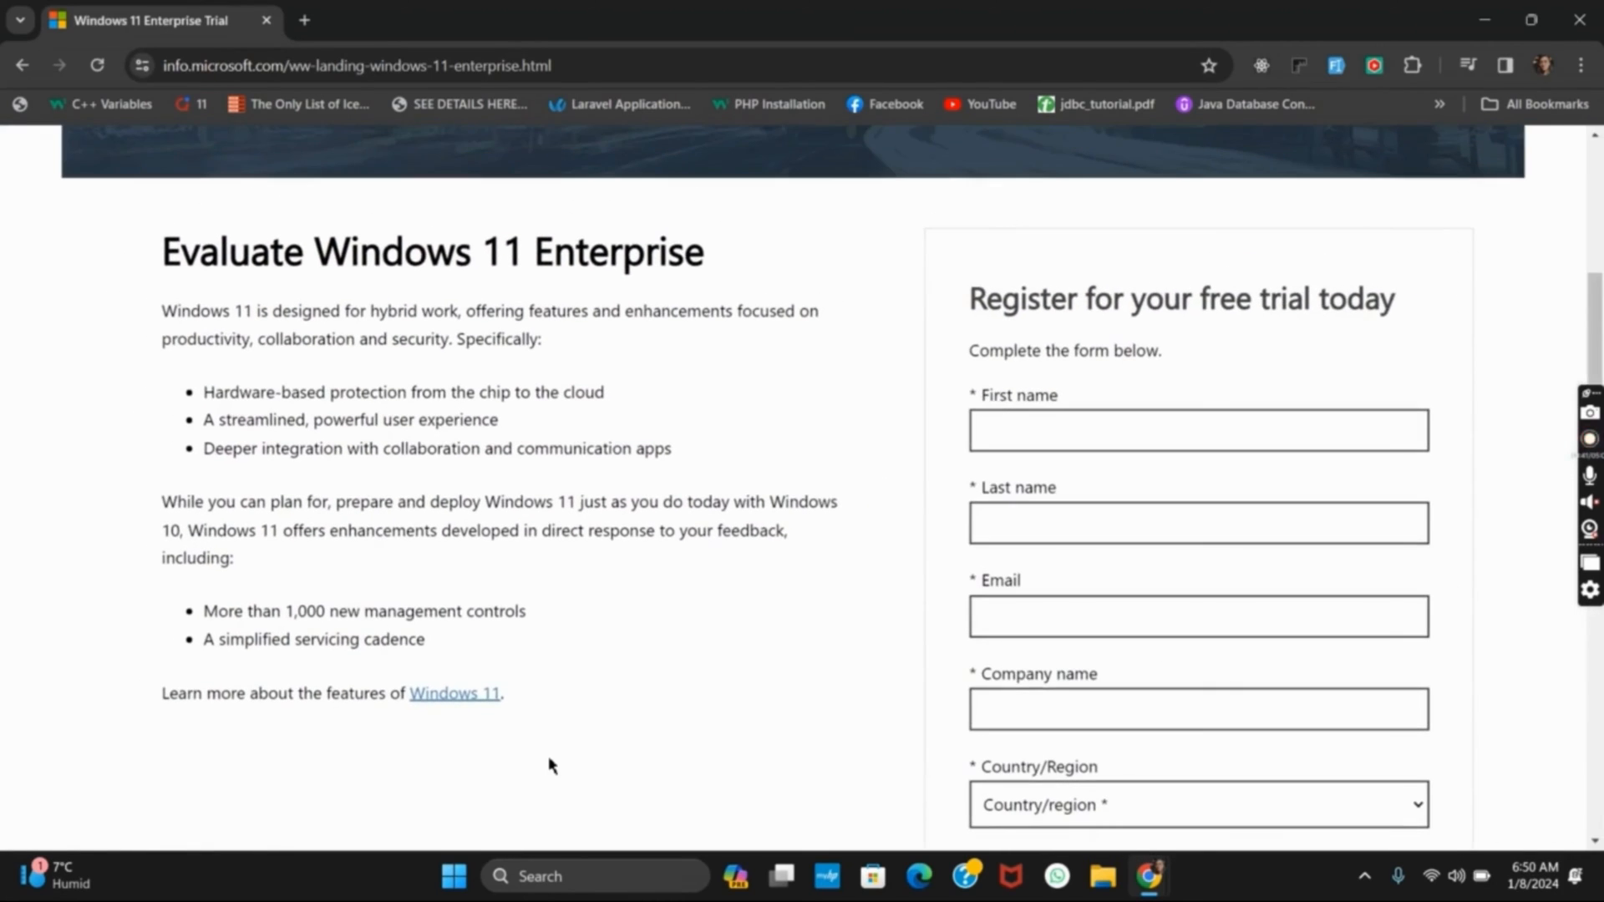
{"action": "scroll", "scroll_direction": "down", "scroll_amount": 3}
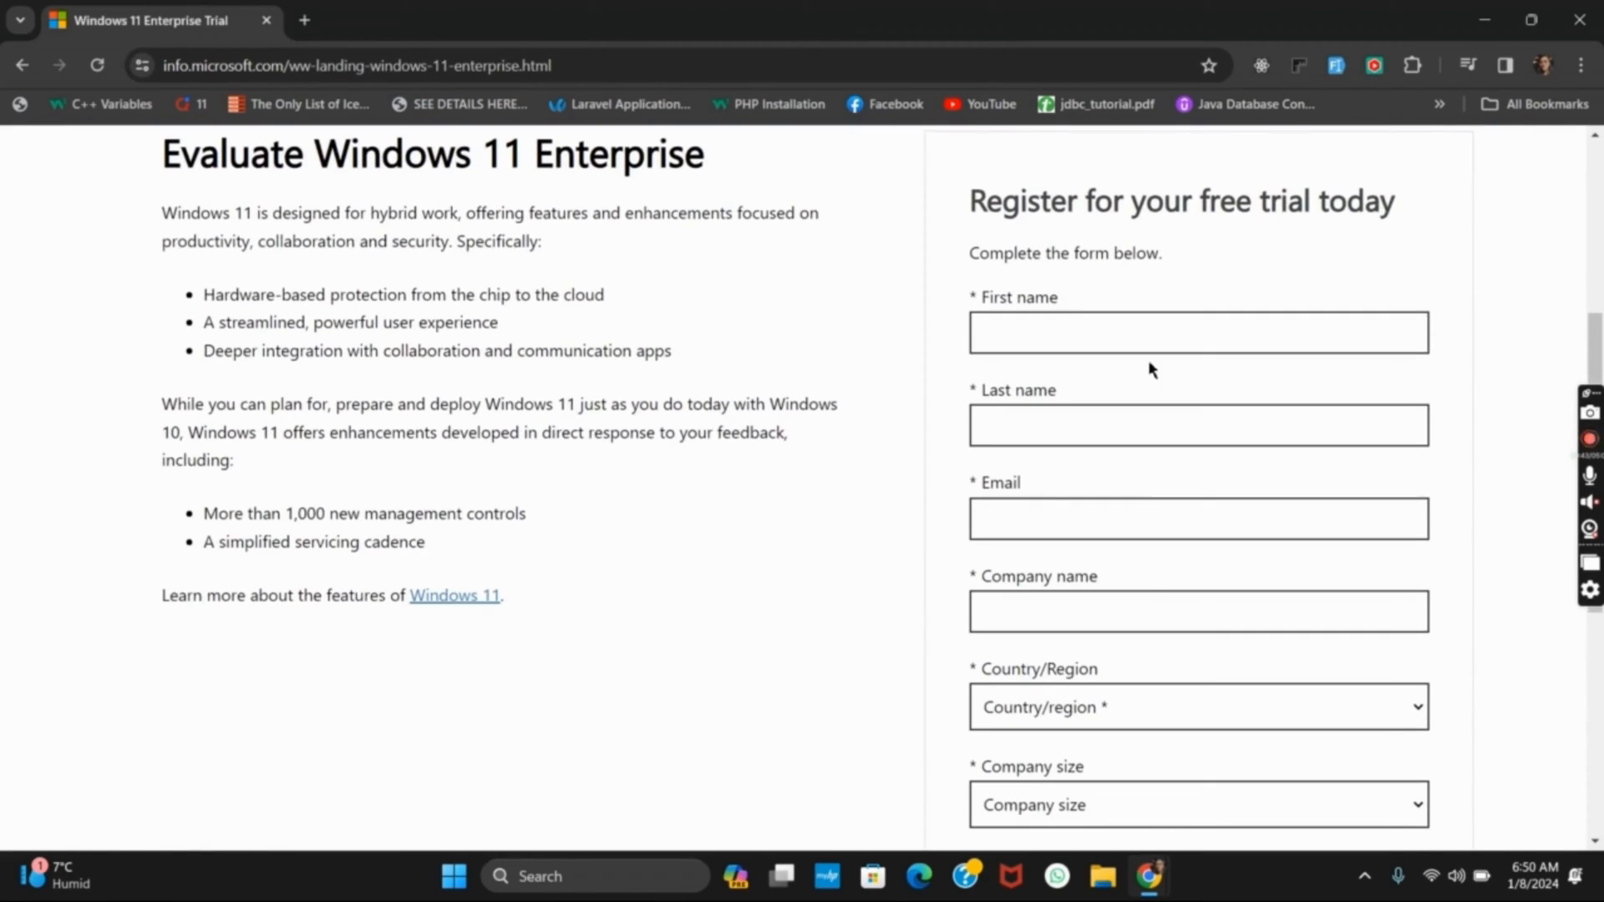
{"action": "scroll", "scroll_direction": "down", "scroll_amount": 3}
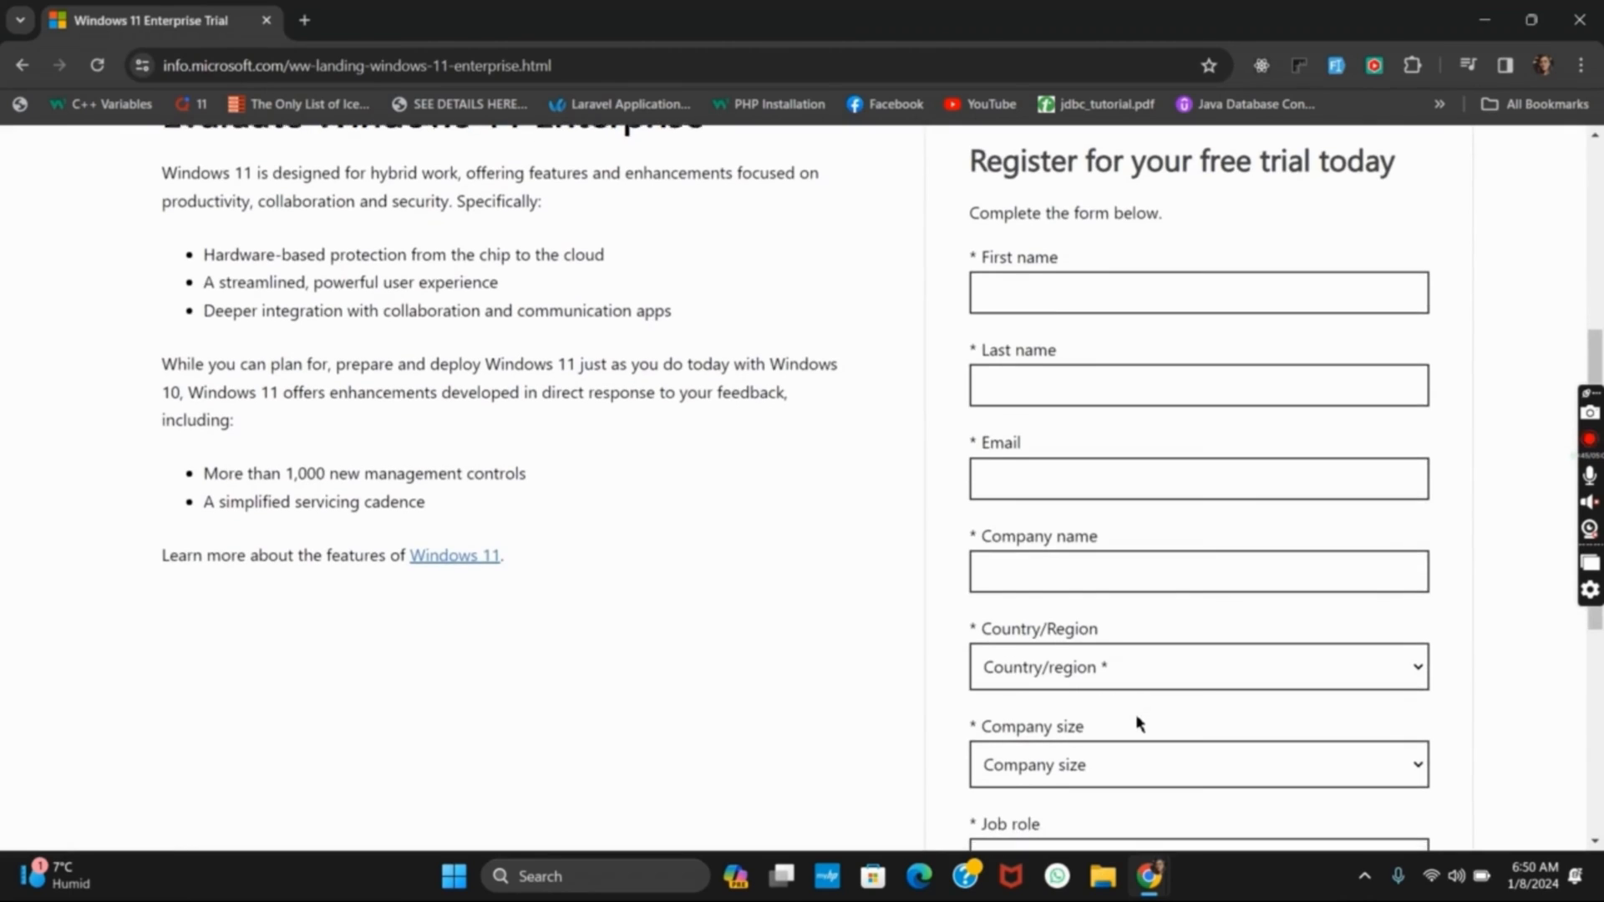
{"action": "scroll", "scroll_direction": "down", "scroll_amount": 3}
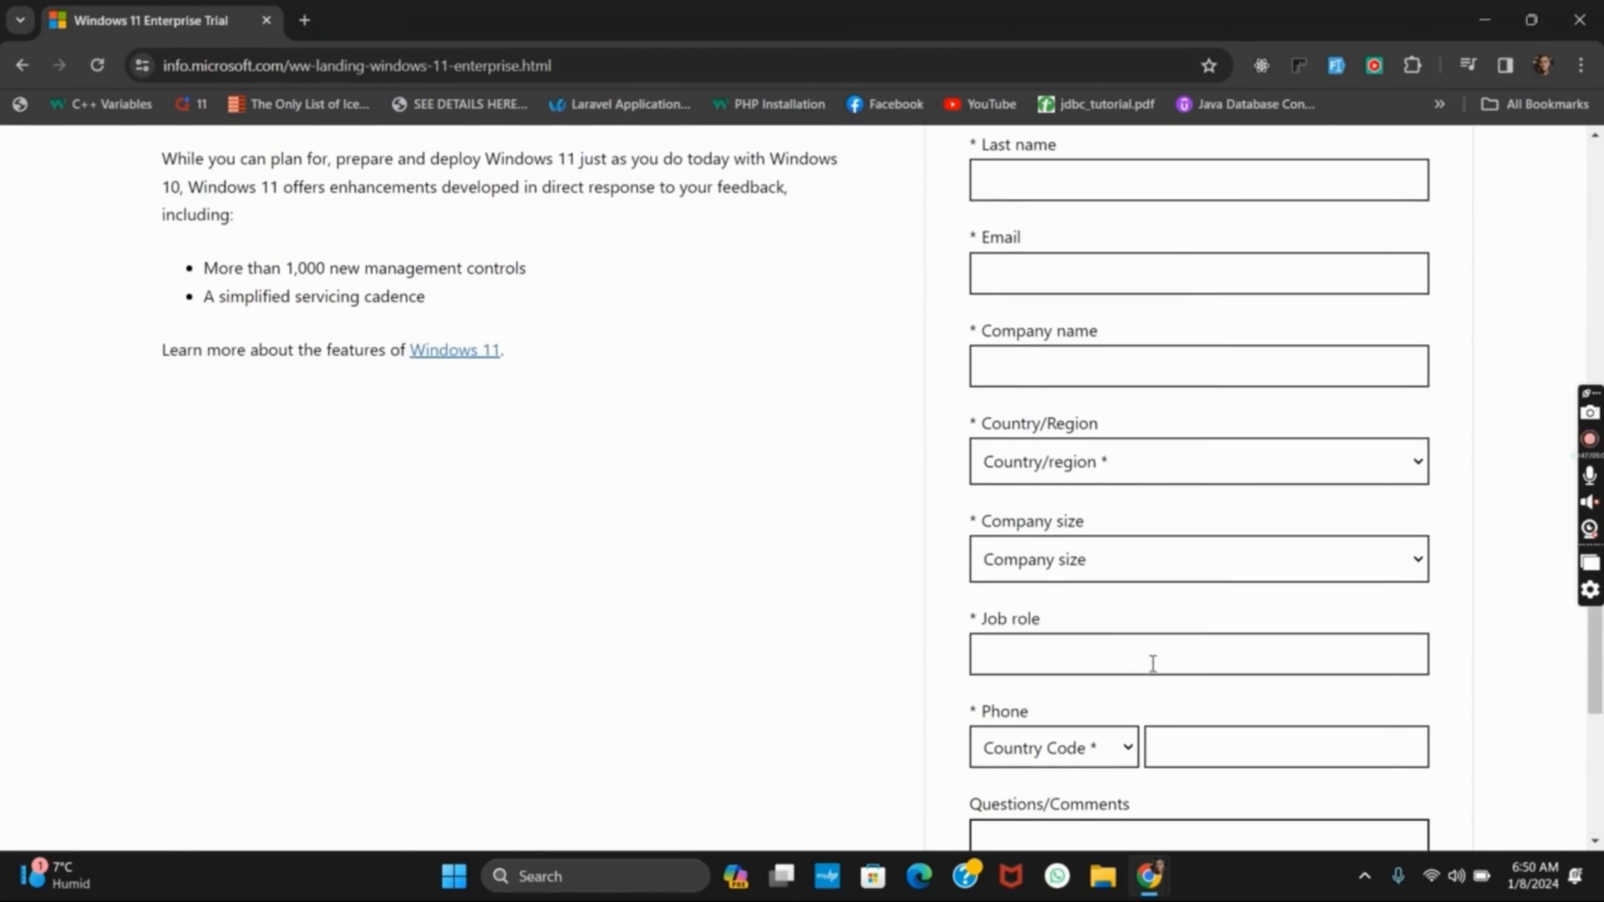
{"action": "scroll", "scroll_direction": "down", "scroll_amount": 3}
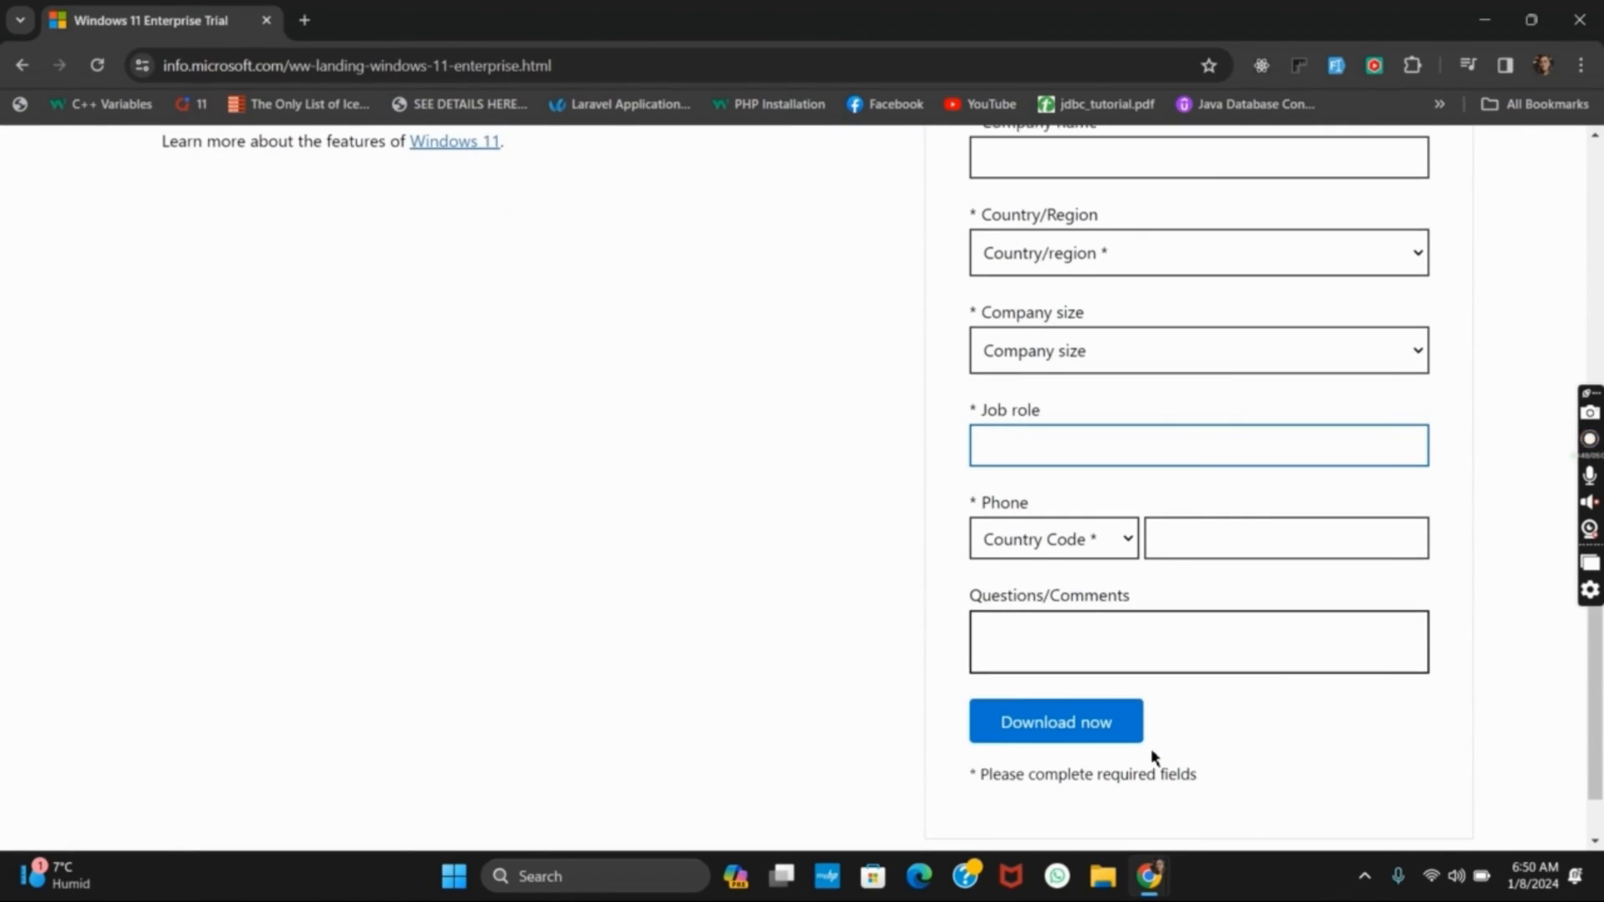
{"action": "scroll", "scroll_direction": "down", "scroll_amount": 3}
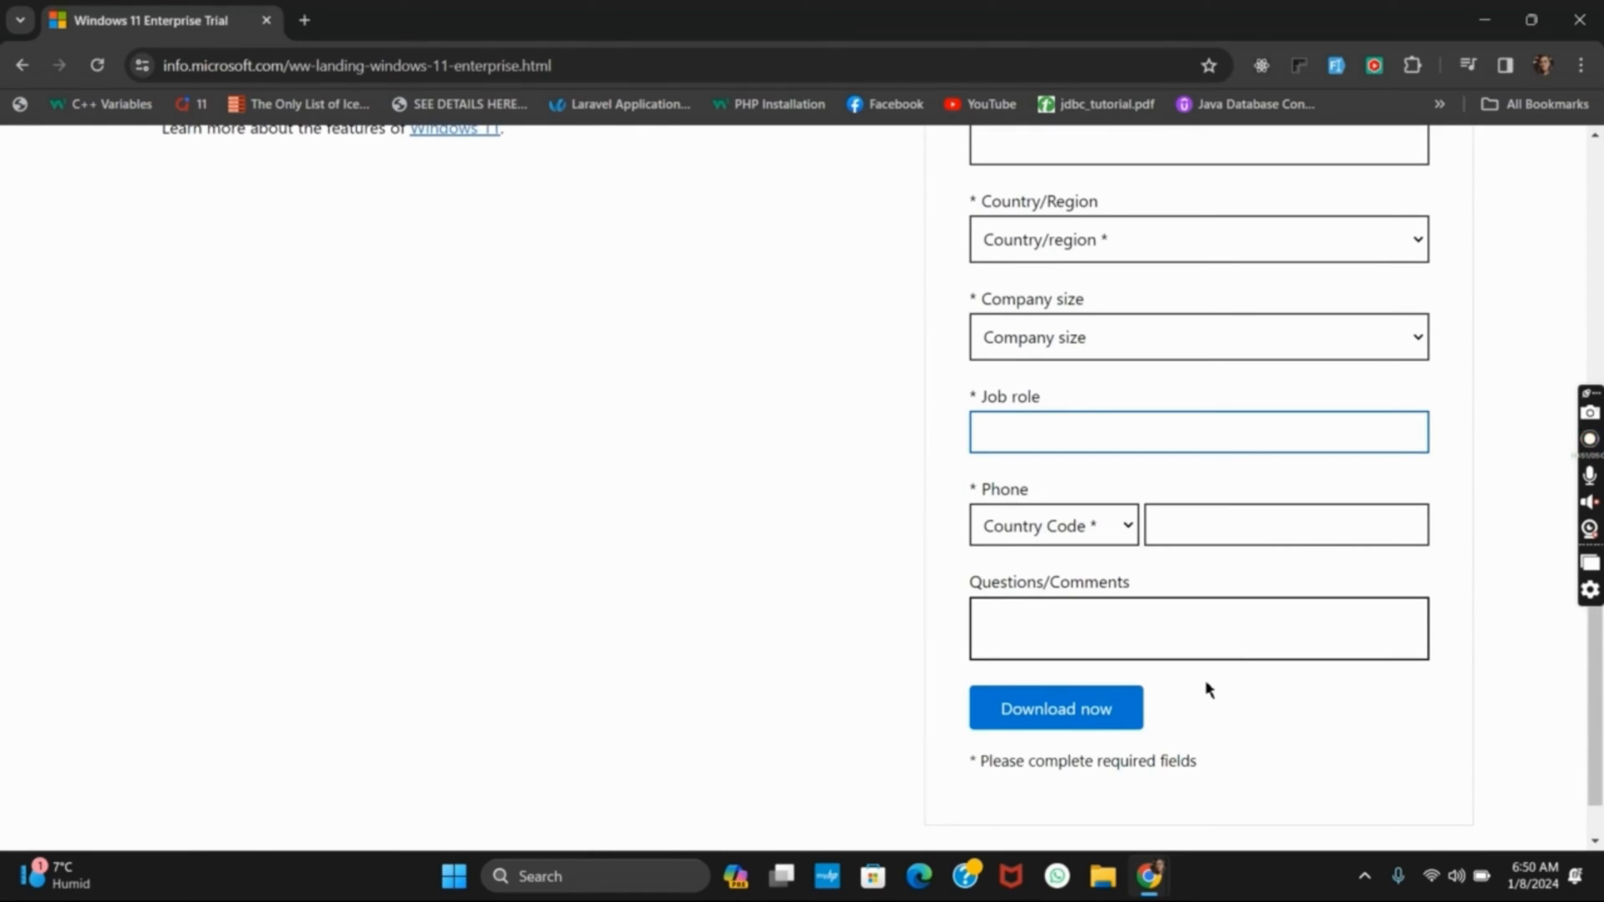
{"action": "scroll", "scroll_direction": "up", "scroll_amount": 3}
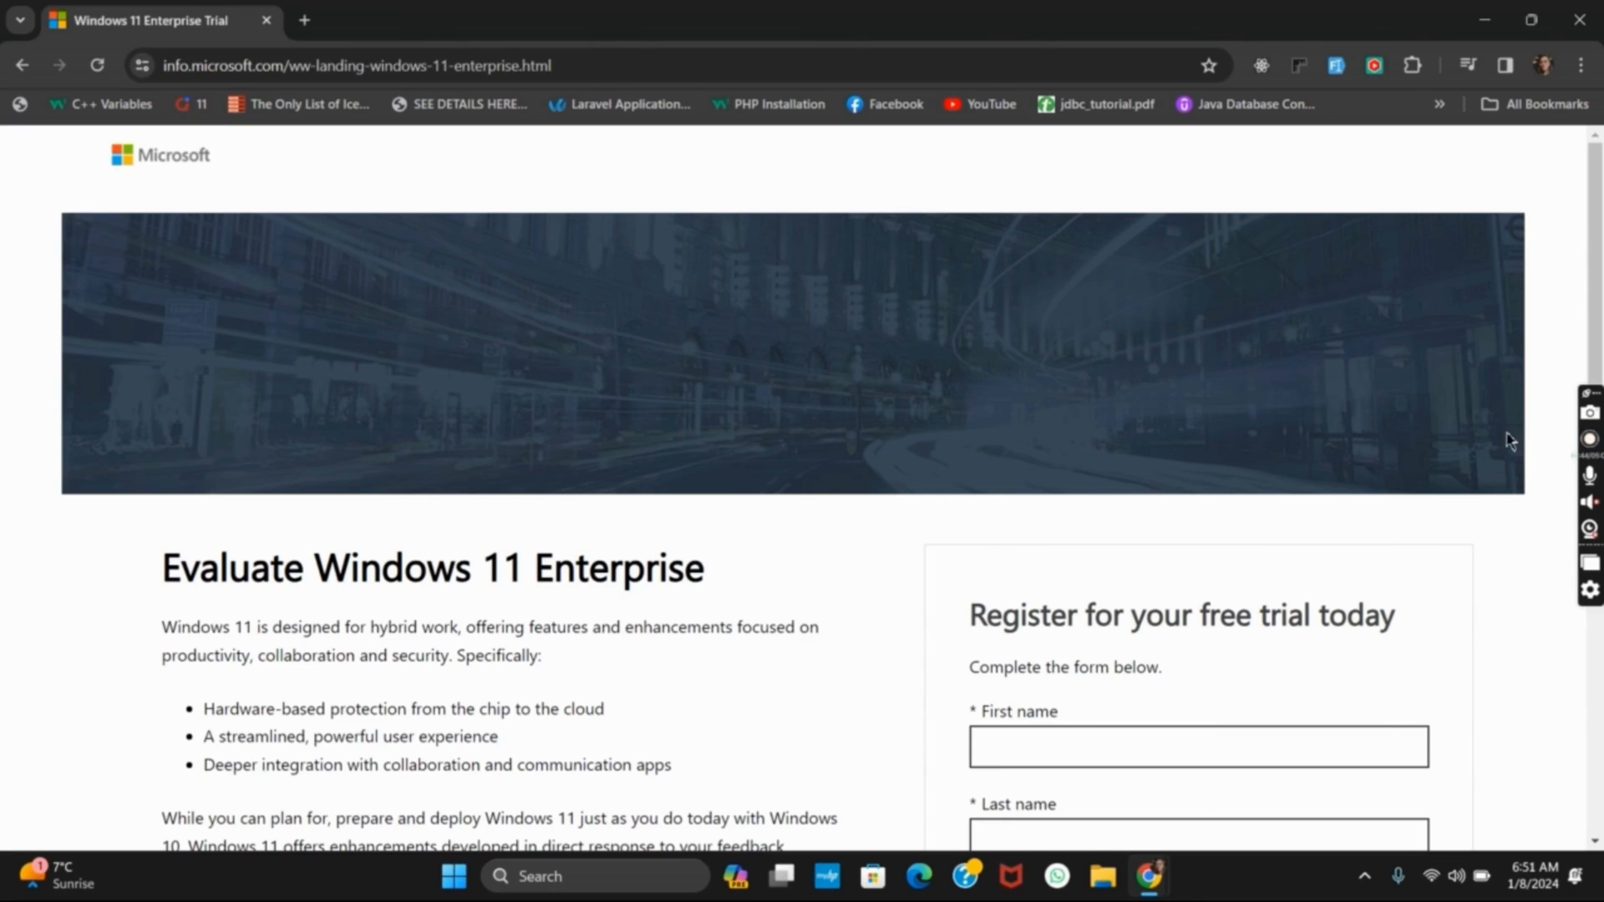
{"action": "scroll", "scroll_direction": "down", "scroll_amount": 3}
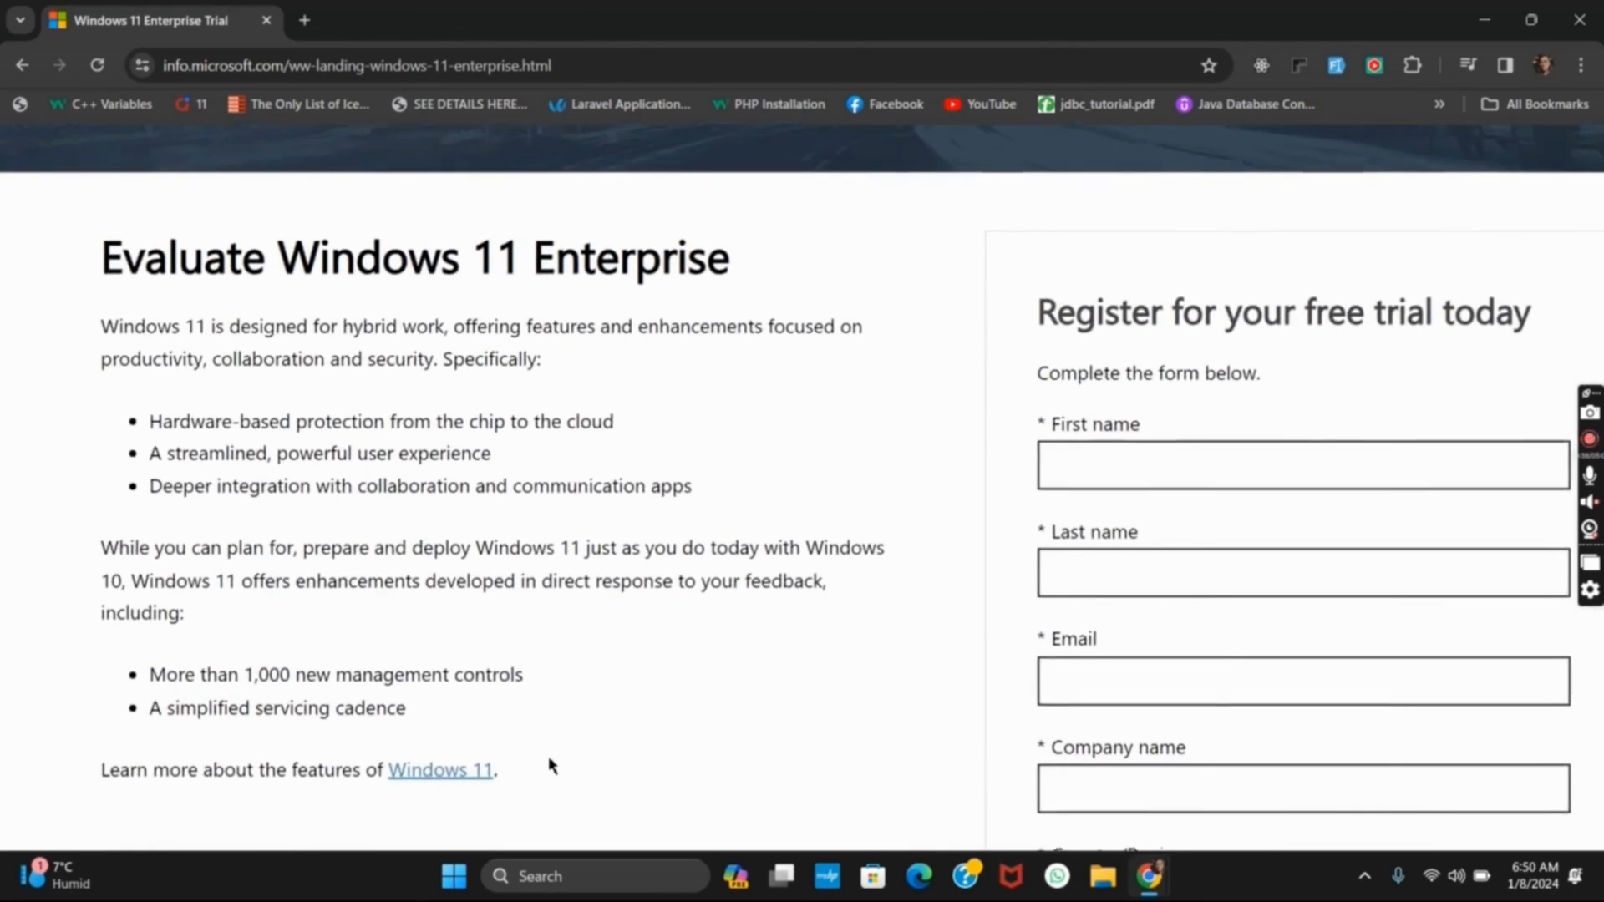
{"action": "scroll", "scroll_direction": "down", "scroll_amount": 3}
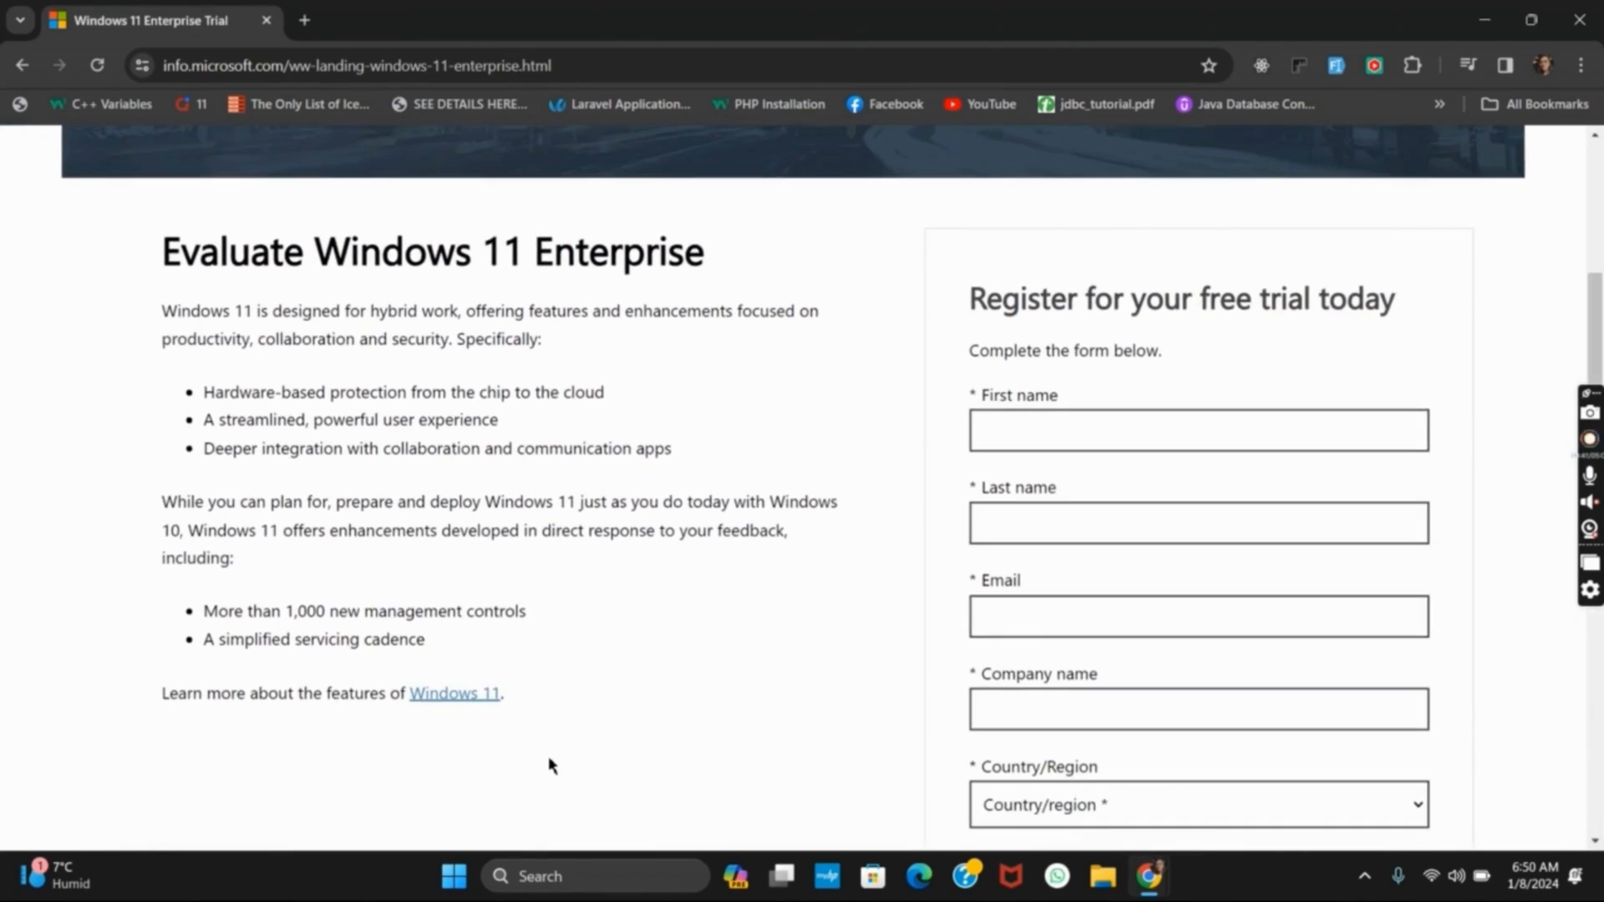
{"action": "scroll", "scroll_direction": "down", "scroll_amount": 3}
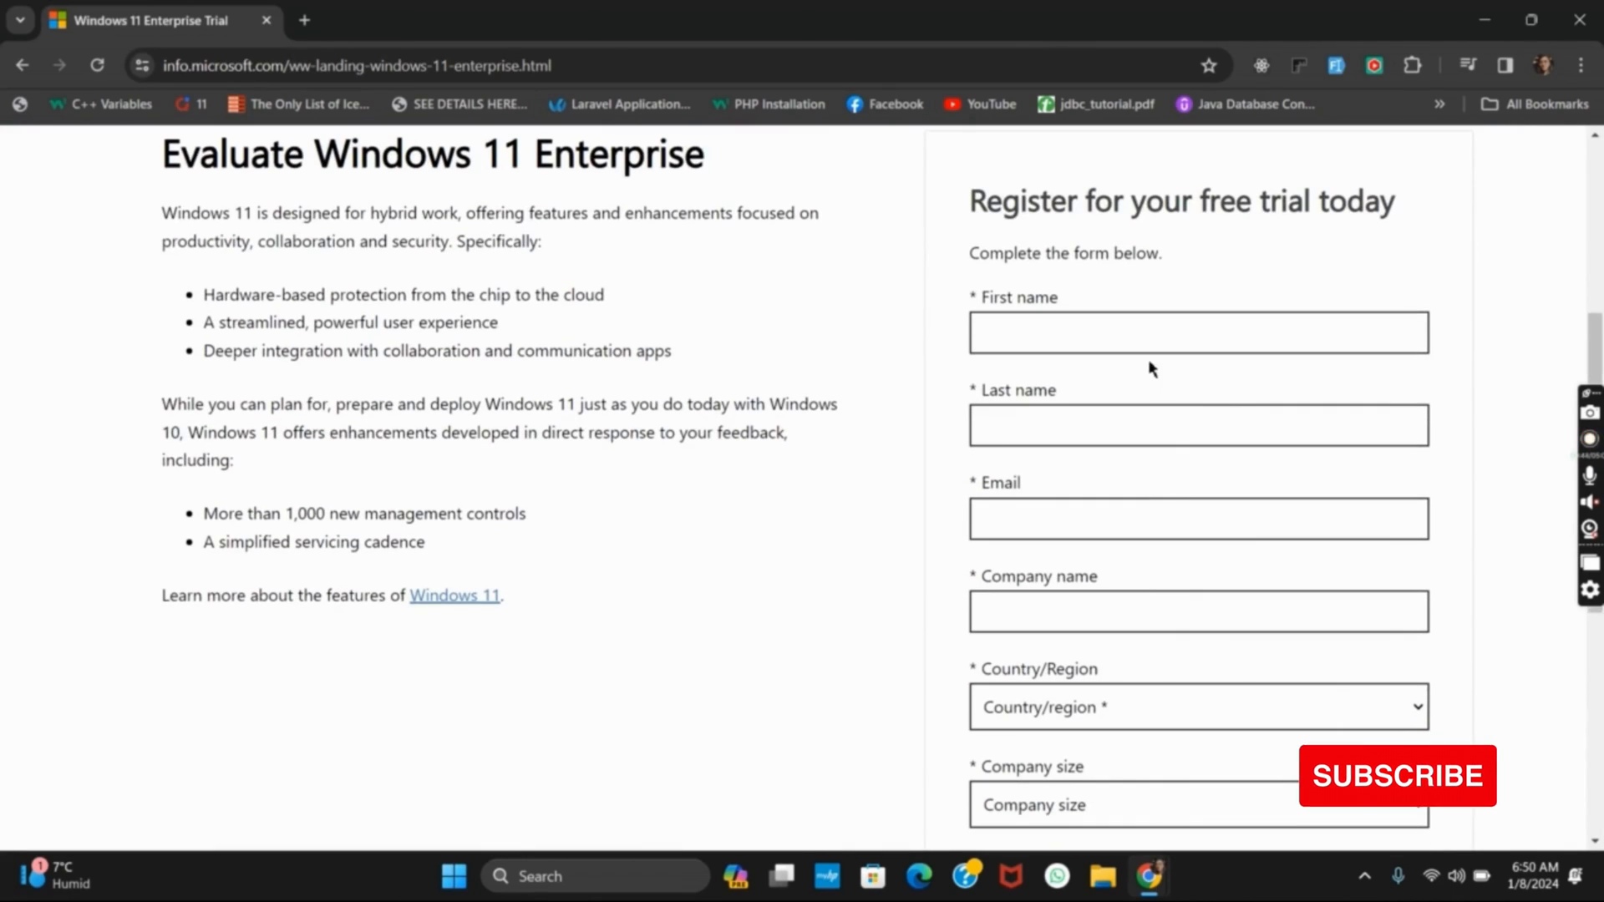
{"action": "scroll", "scroll_direction": "down", "scroll_amount": 3}
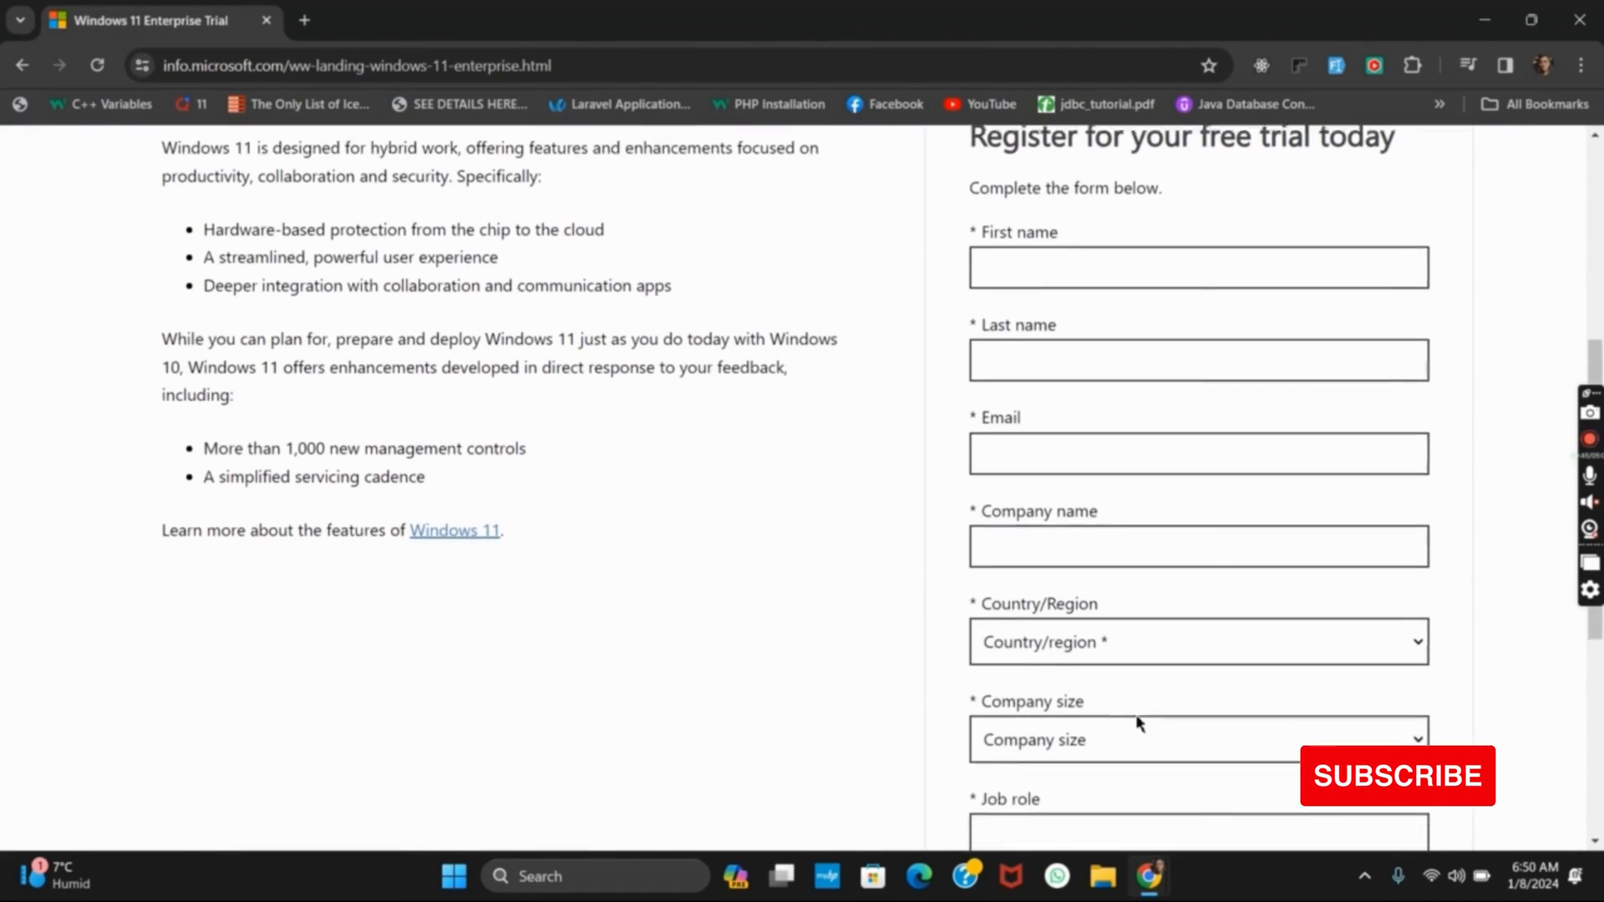
{"action": "scroll", "scroll_direction": "down", "scroll_amount": 3}
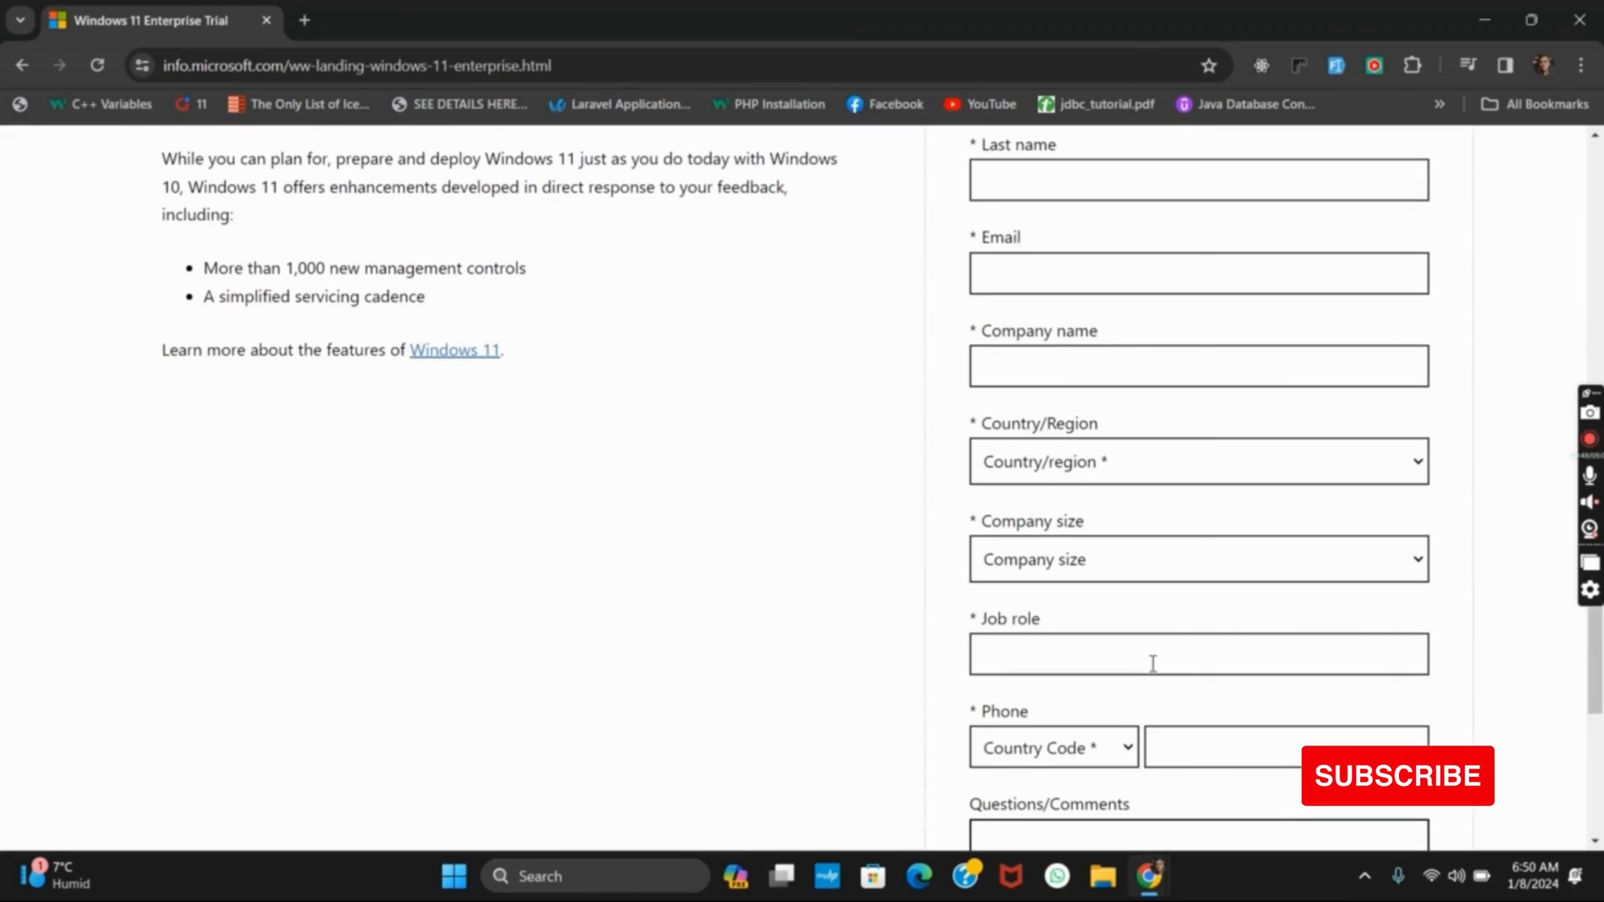